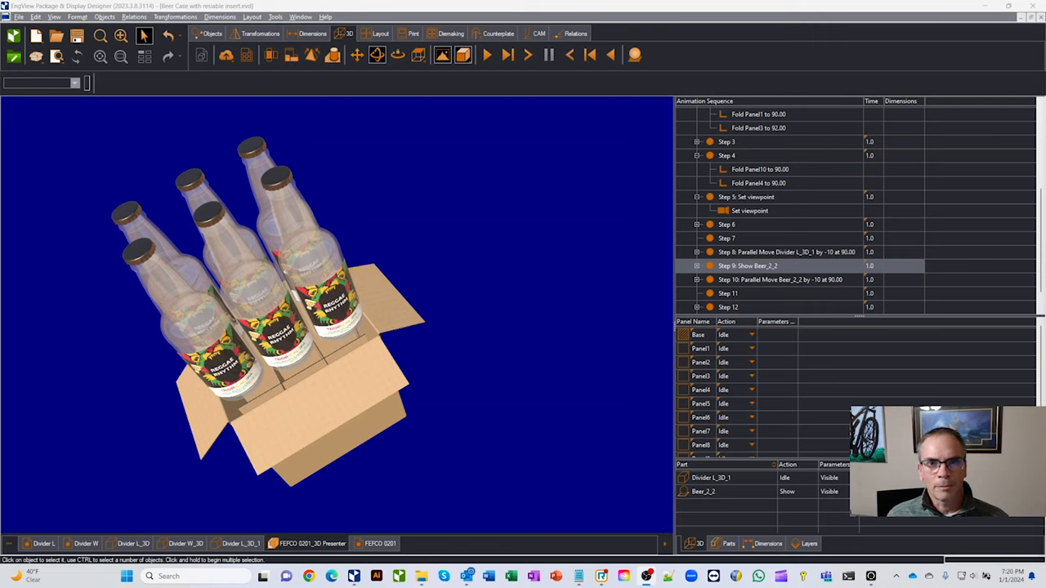
# Play the packing animation and inspect the bottle object alone in the 3D objects list
pyautogui.click(749, 265)
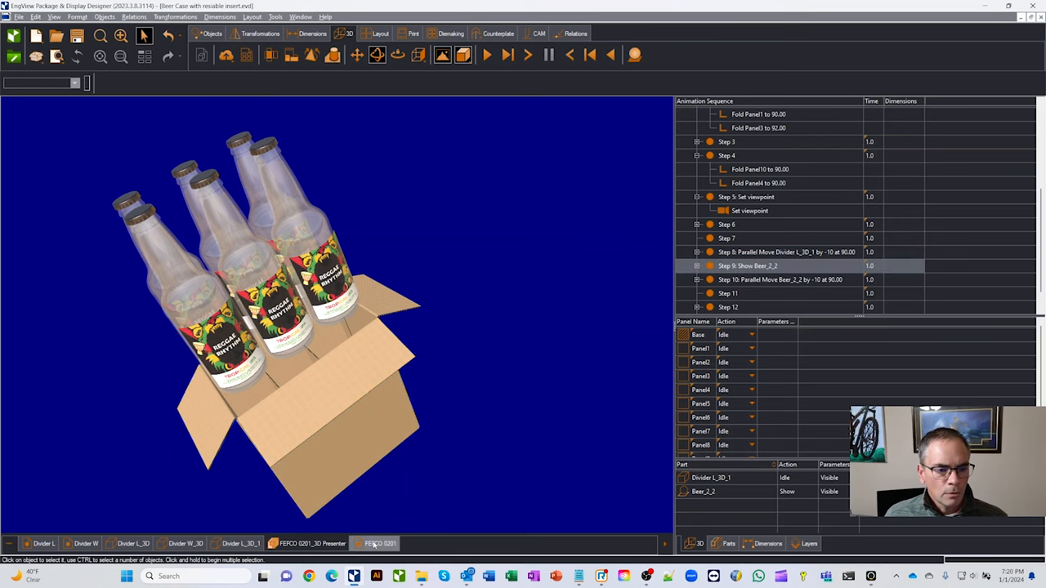
pyautogui.click(379, 542)
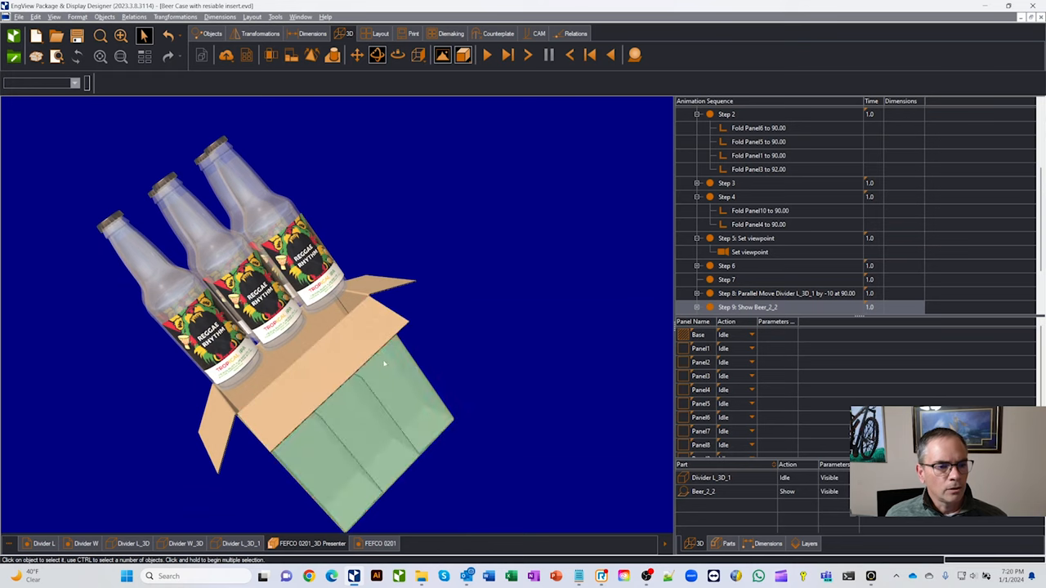
pyautogui.click(186, 543)
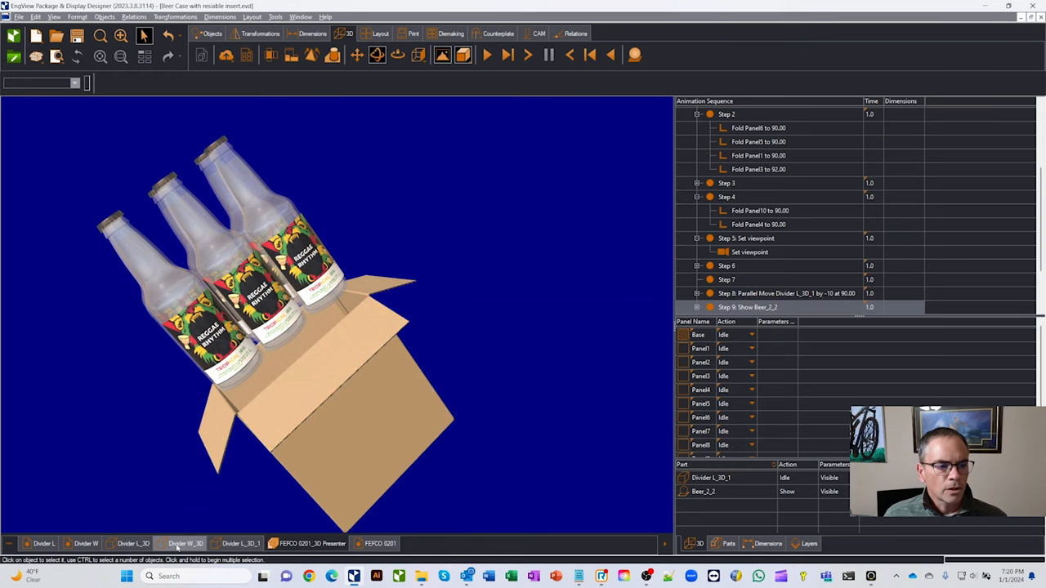
pyautogui.click(240, 543)
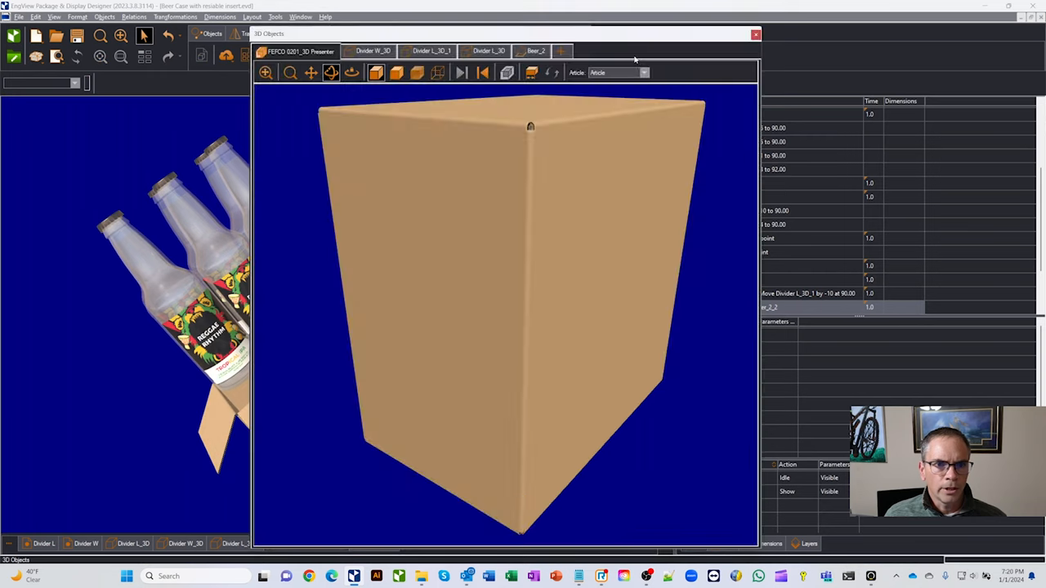
pyautogui.click(536, 50)
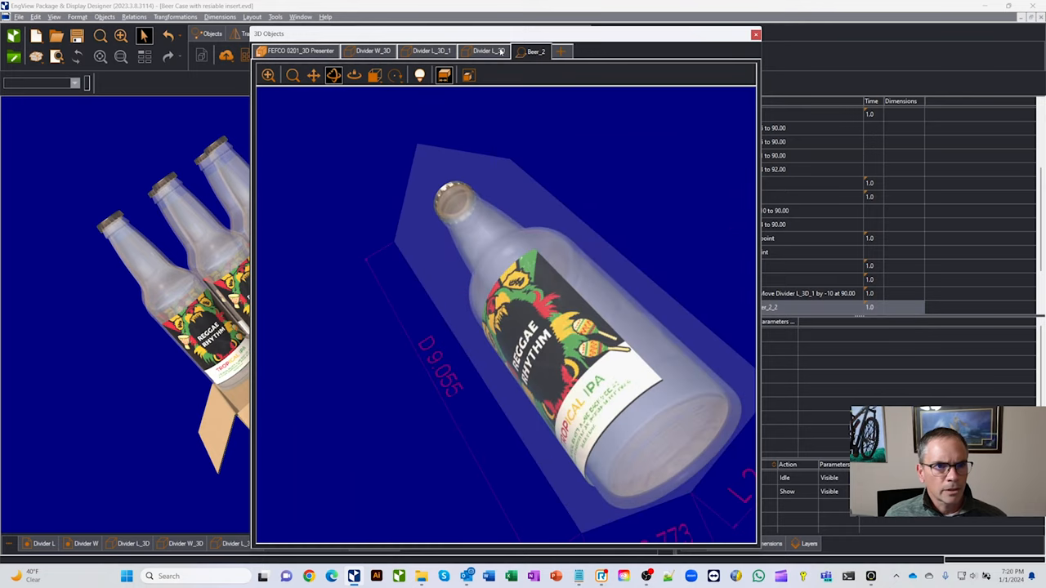
pyautogui.click(487, 50)
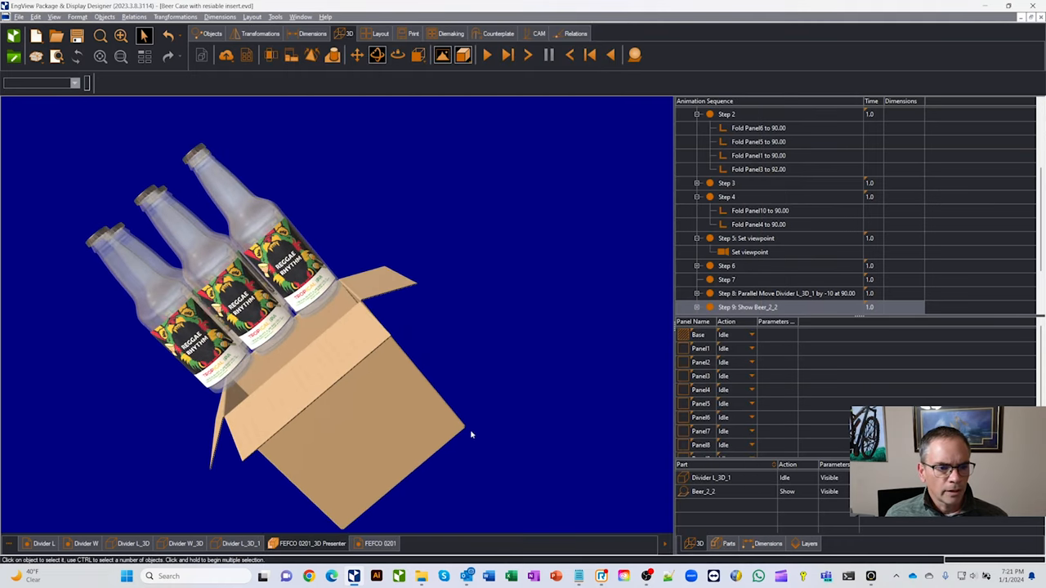
# Switch to the FEFCO 0201 document at Step 7 and show its flat design with parameters
pyautogui.click(380, 543)
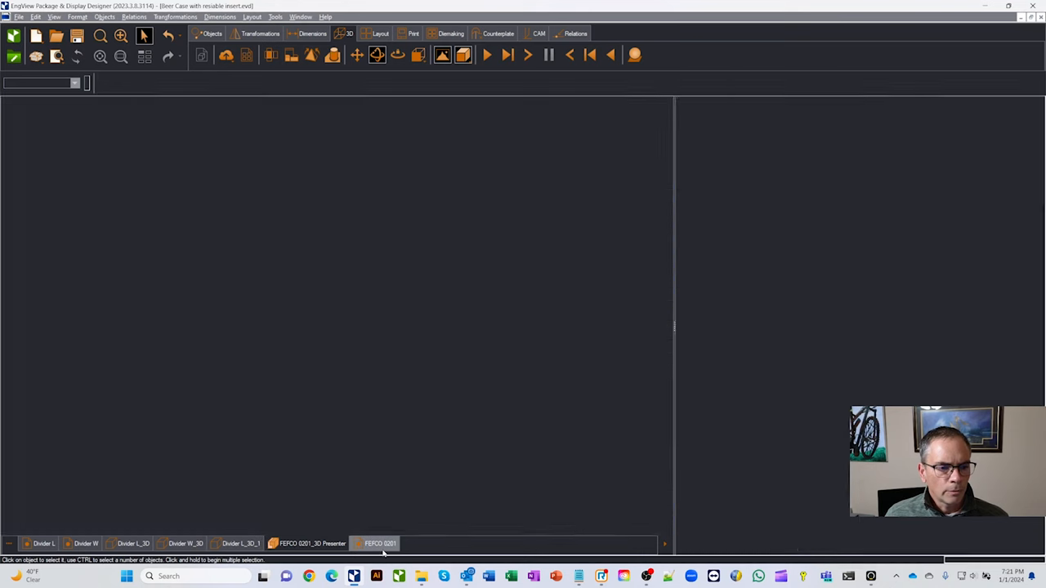
pyautogui.click(379, 543)
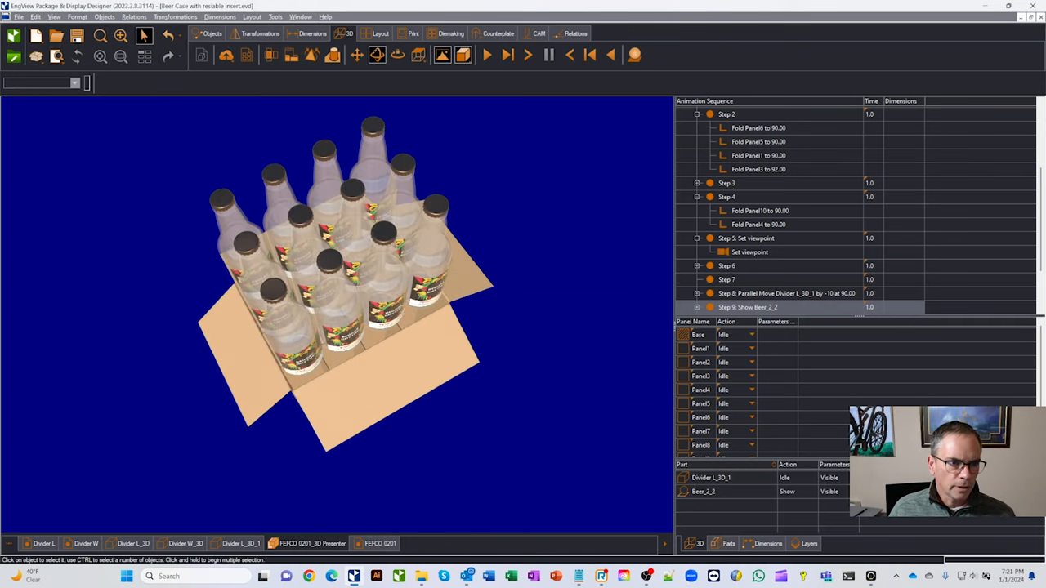
pyautogui.click(725, 280)
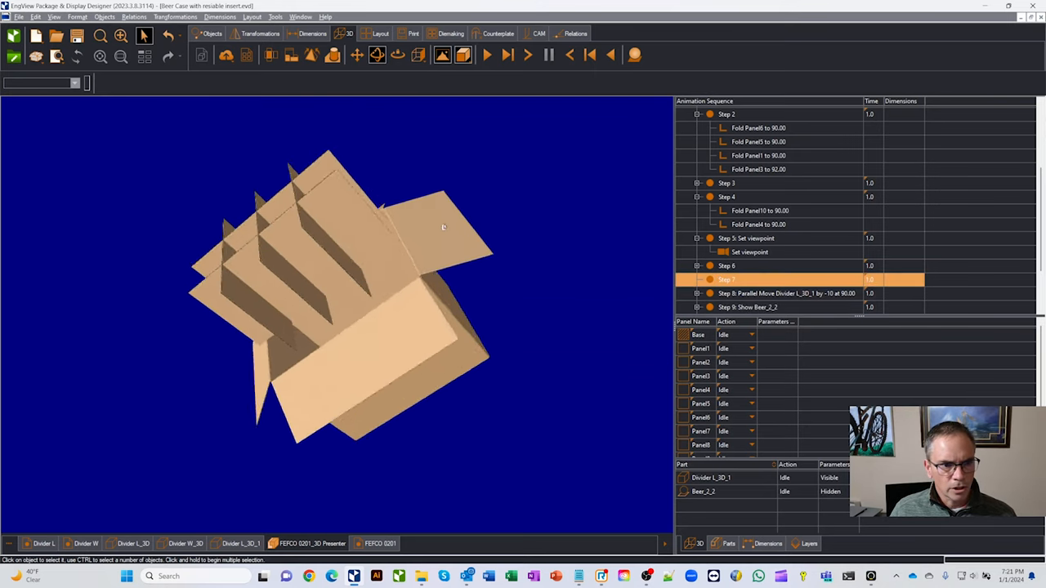
pyautogui.click(745, 307)
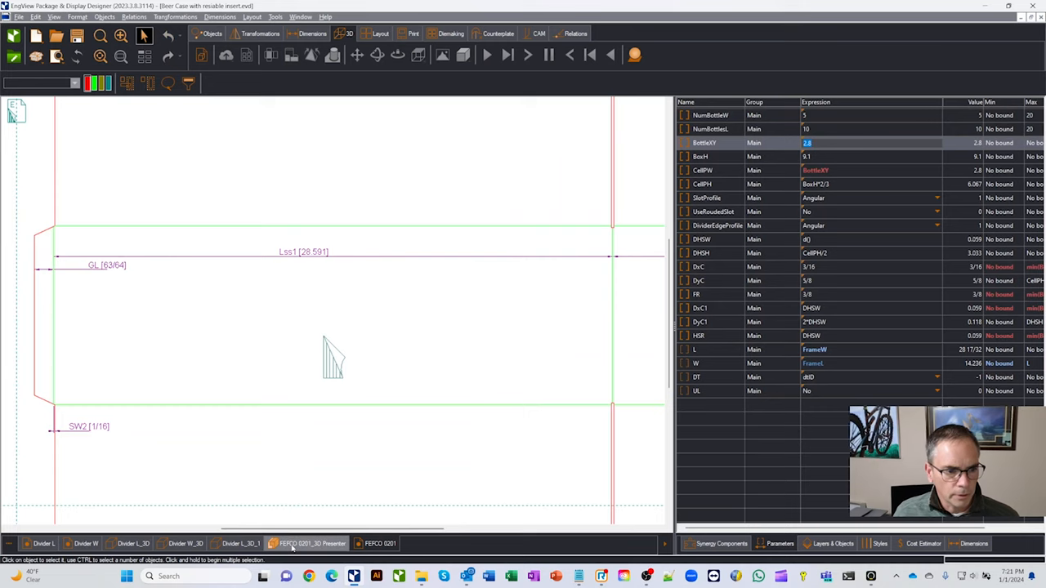
# Return to the 3D presenter tab showing the carton as a flat board
pyautogui.click(311, 542)
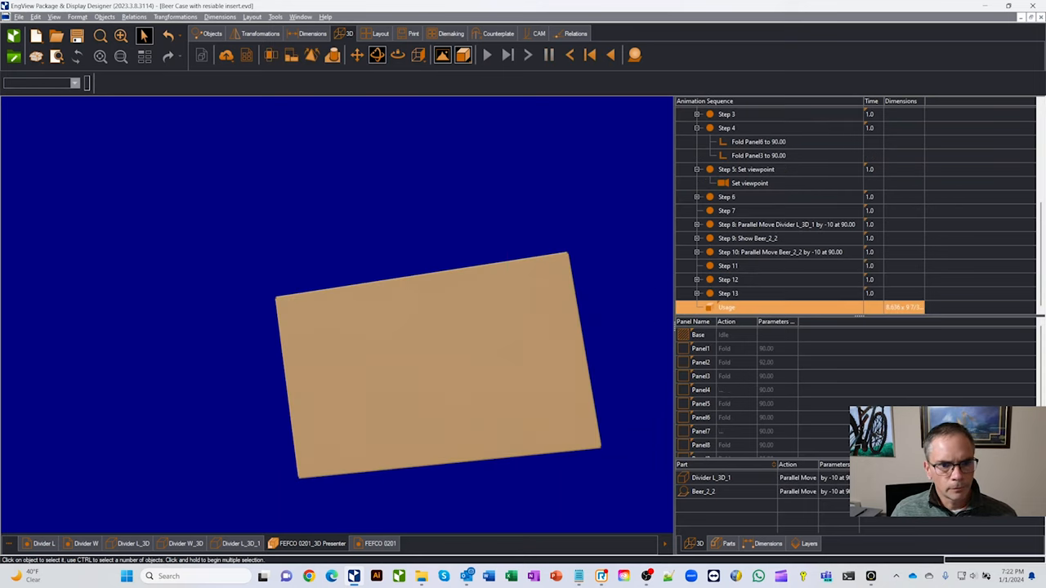
# Fold the carton, list the 3D objects and open the inserted bottle part's properties
pyautogui.click(634, 56)
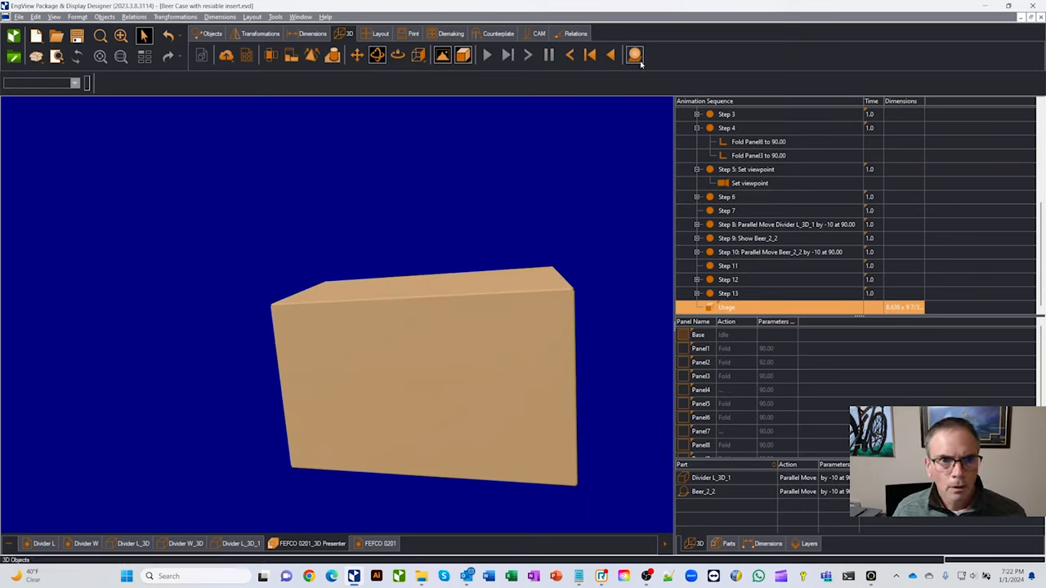
pyautogui.click(634, 56)
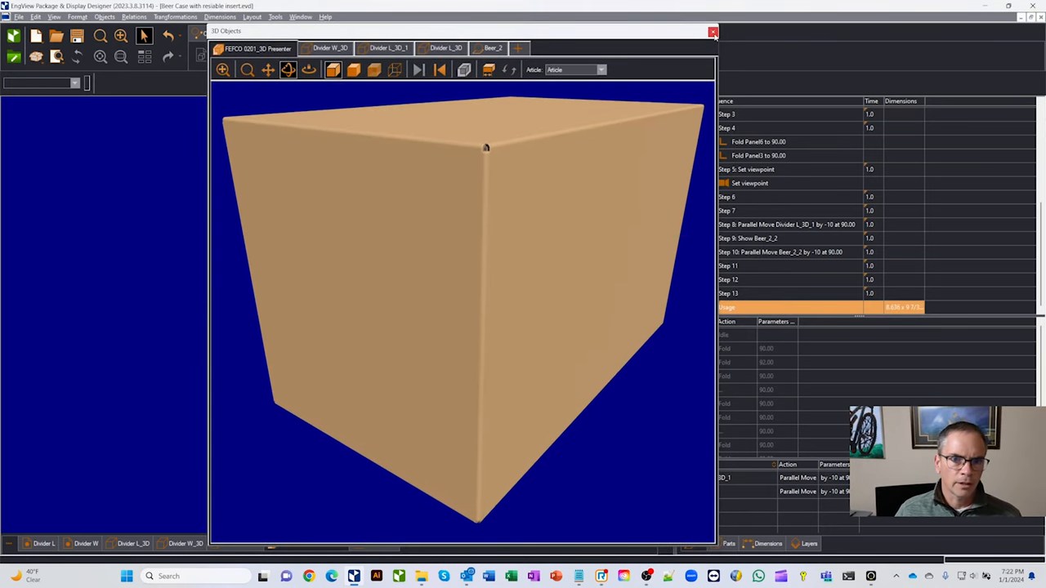
pyautogui.click(713, 31)
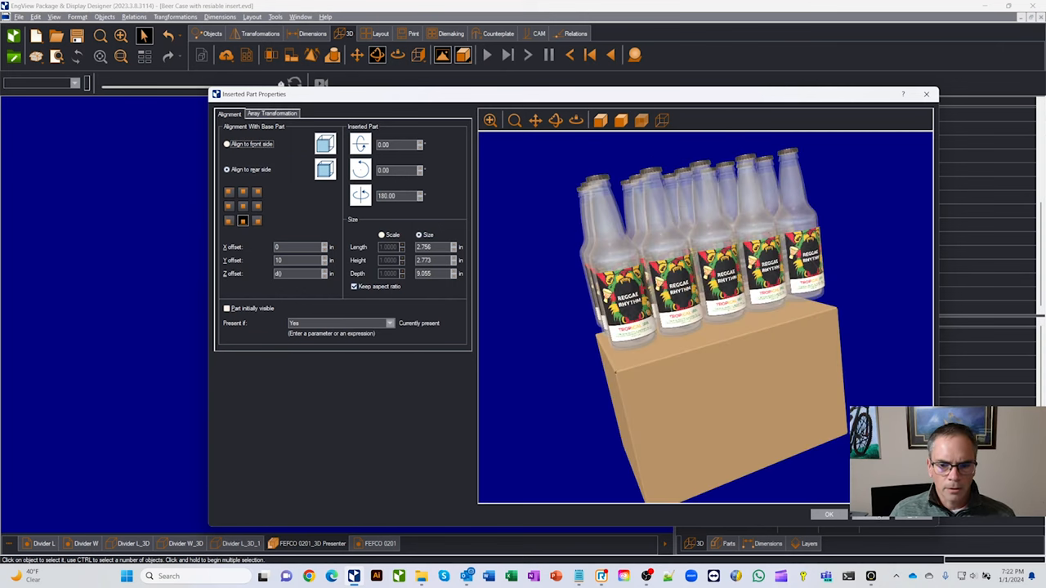
# Show the Step Transformation settings with counts tied to NumBottlesL and NumBottlesW
pyautogui.click(827, 513)
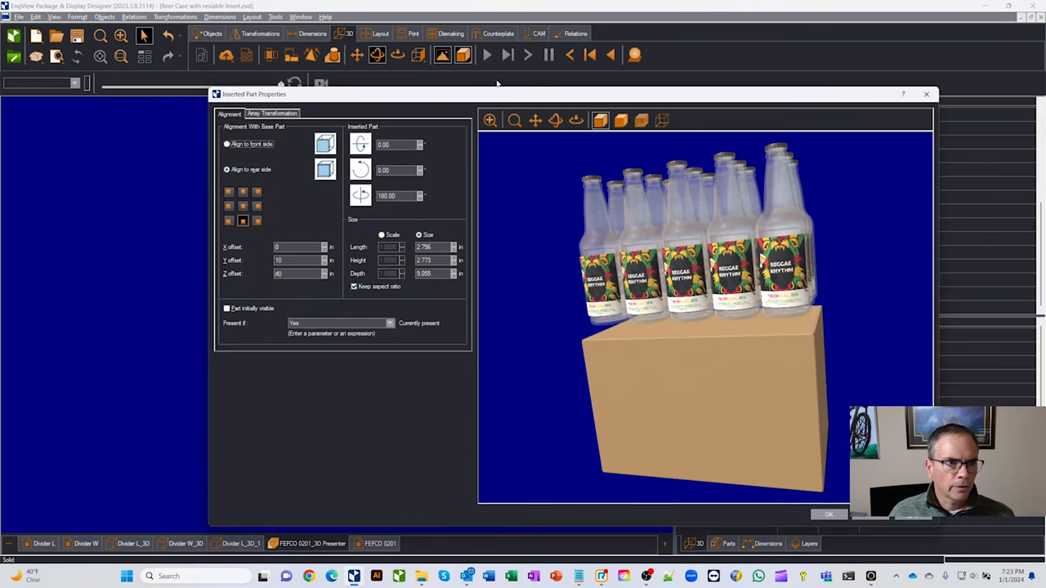
pyautogui.click(271, 114)
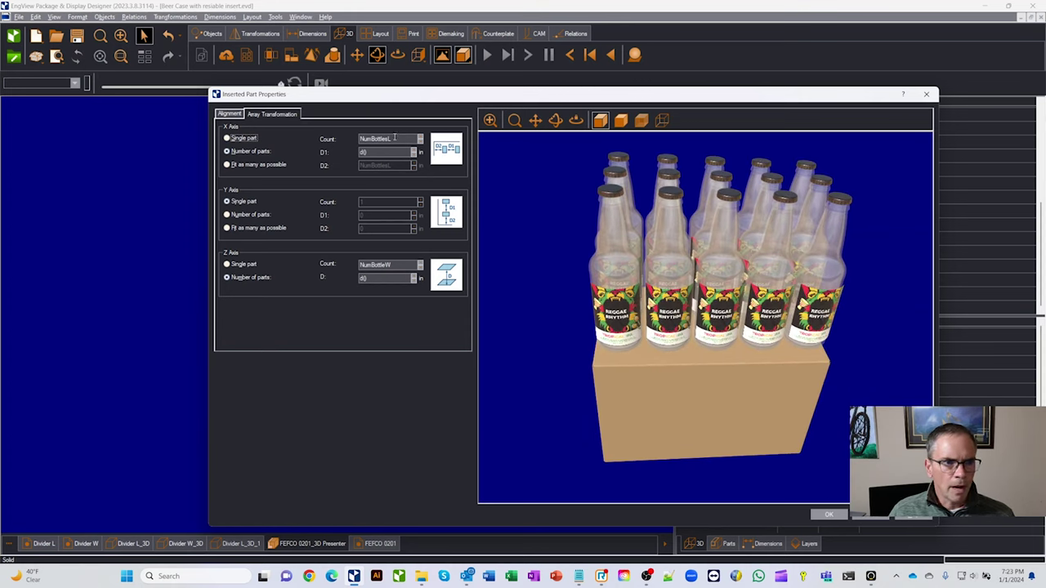
# Replace the count expressions with fixed values for six bottles and confirm
pyautogui.tripleClick(384, 137)
pyautogui.write('3')
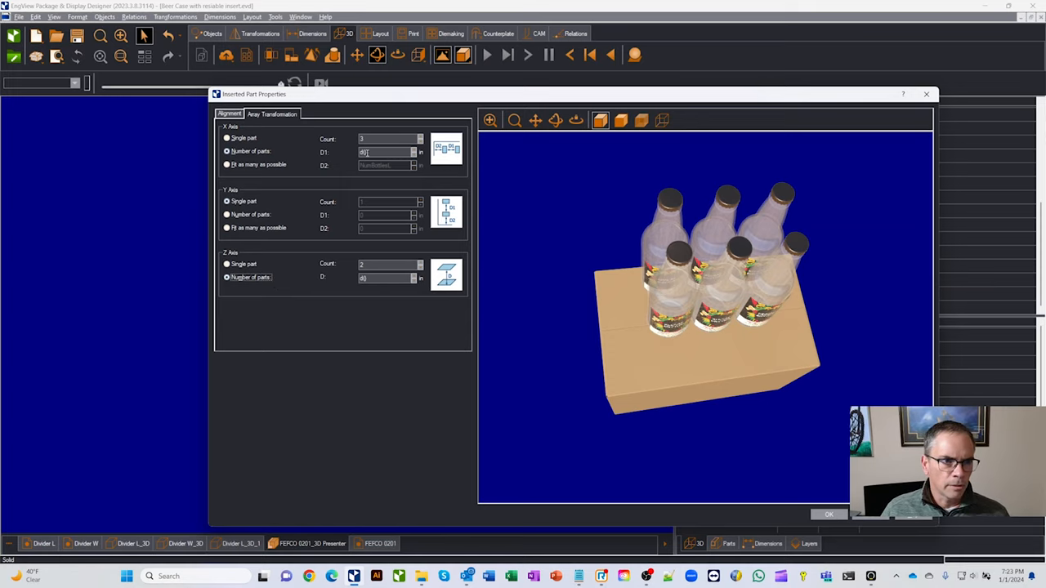
pyautogui.click(828, 513)
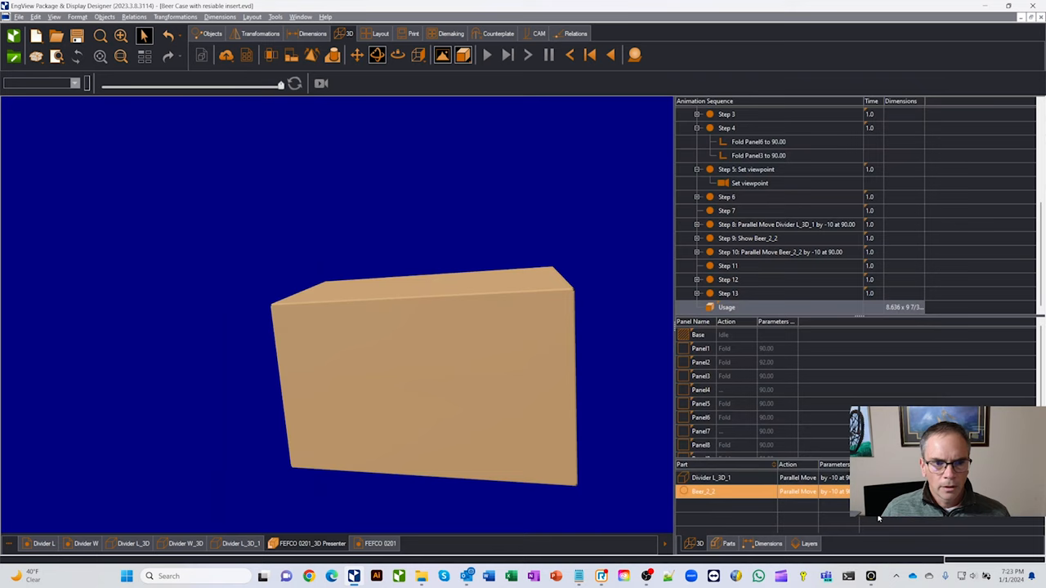
pyautogui.moveTo(425, 376); pyautogui.dragTo(542, 301)
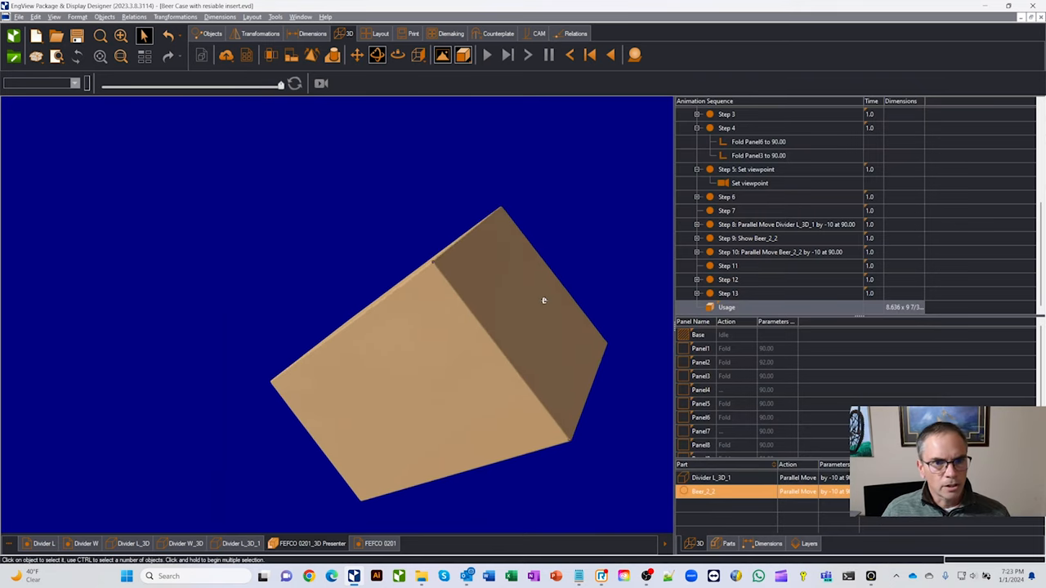